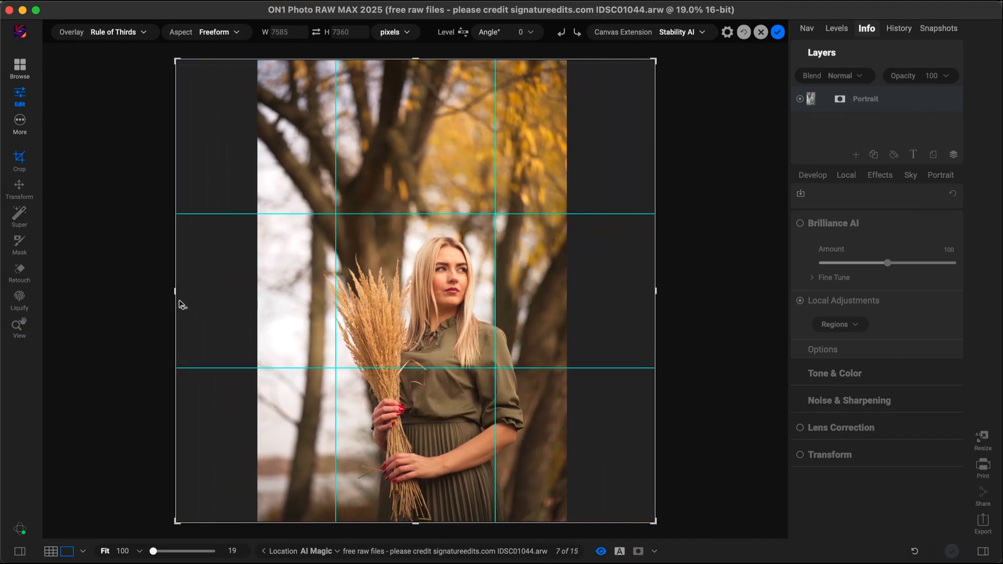
# Confirm the Stability AI canvas extension so generated trees and sky fill the square frame.
pyautogui.click(777, 33)
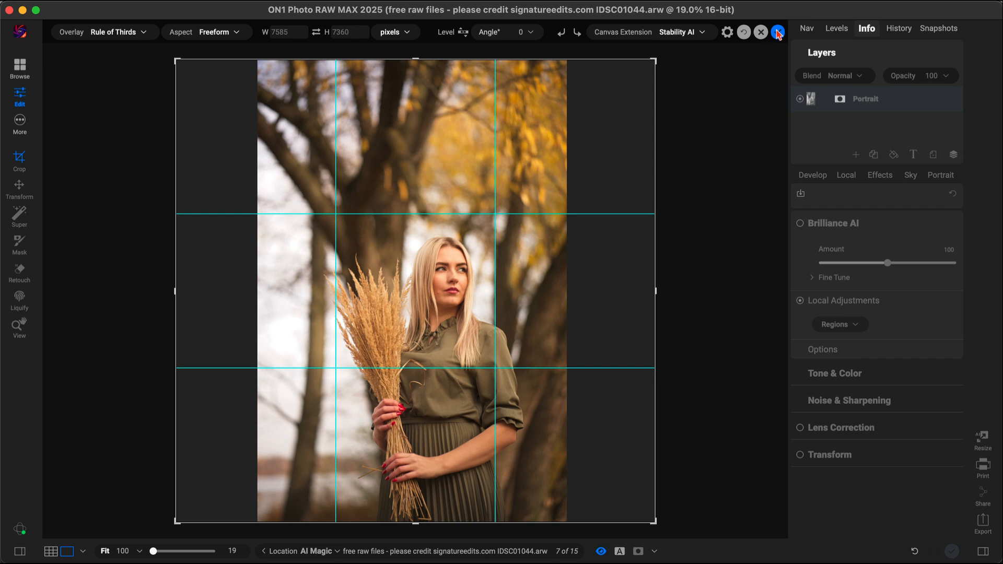
pyautogui.click(777, 32)
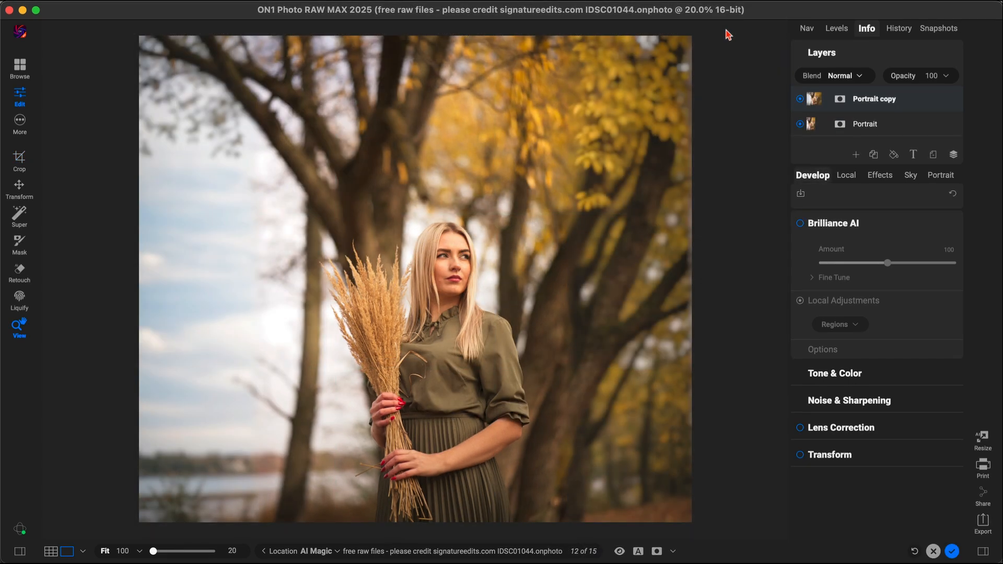
pyautogui.click(19, 158)
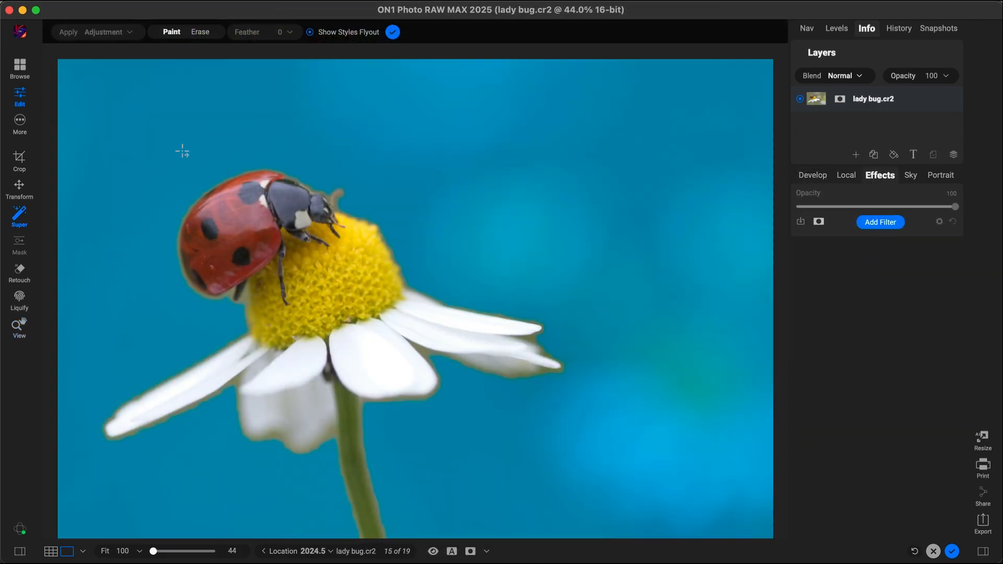
# Add Curves, Dynamic Contrast and a Darker-style Glow filter from the Apply Adjustment menu.
pyautogui.click(880, 222)
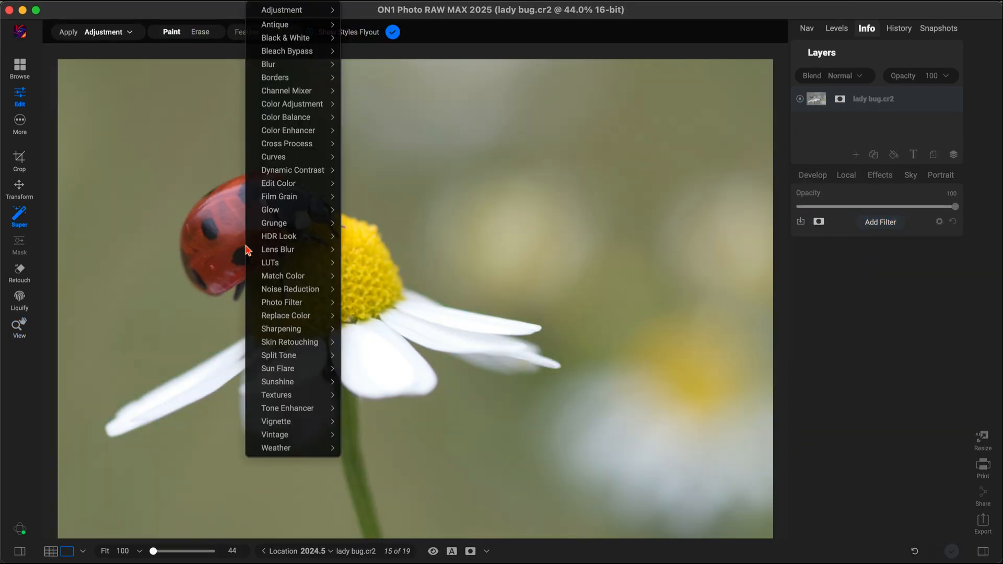
pyautogui.click(292, 171)
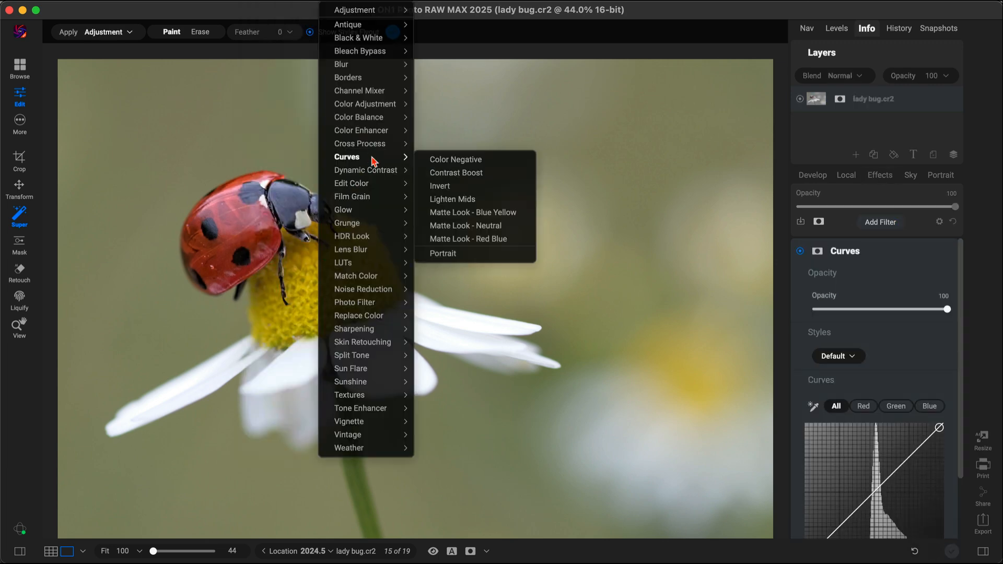
pyautogui.click(453, 199)
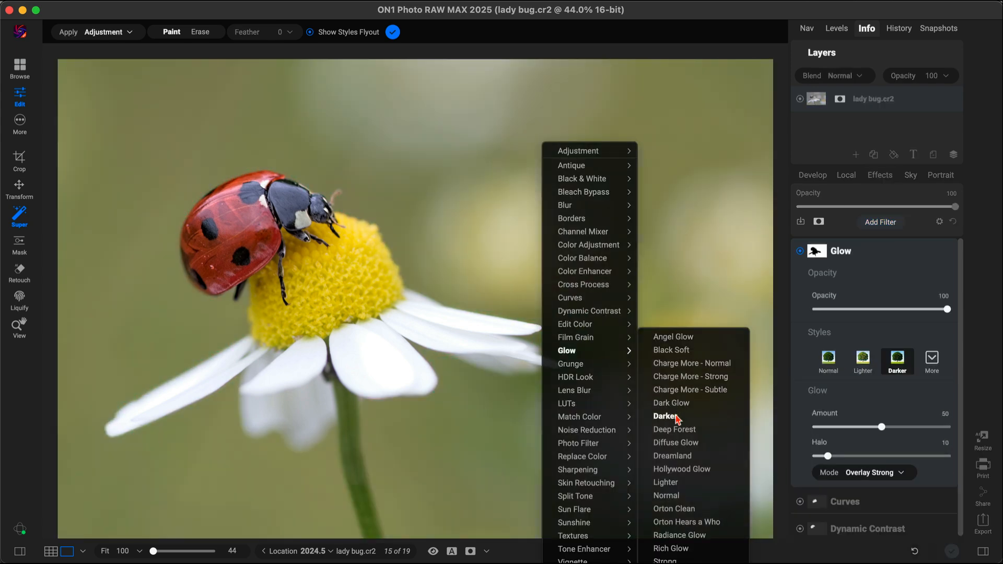
pyautogui.click(664, 416)
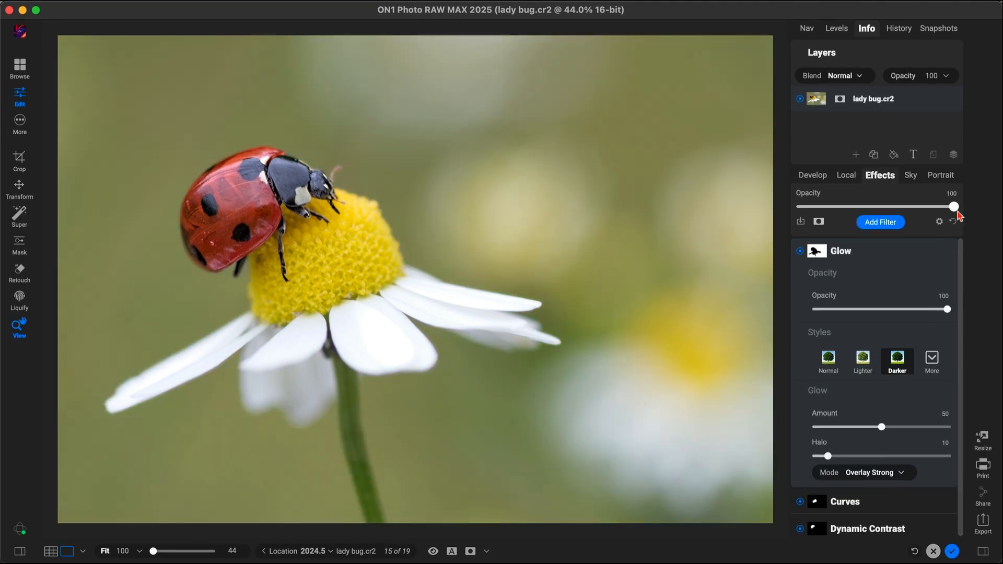
# Fade the Effects opacity down to 16, restore it to full, then settle slightly lower.
pyautogui.moveTo(953, 206); pyautogui.dragTo(825, 206)
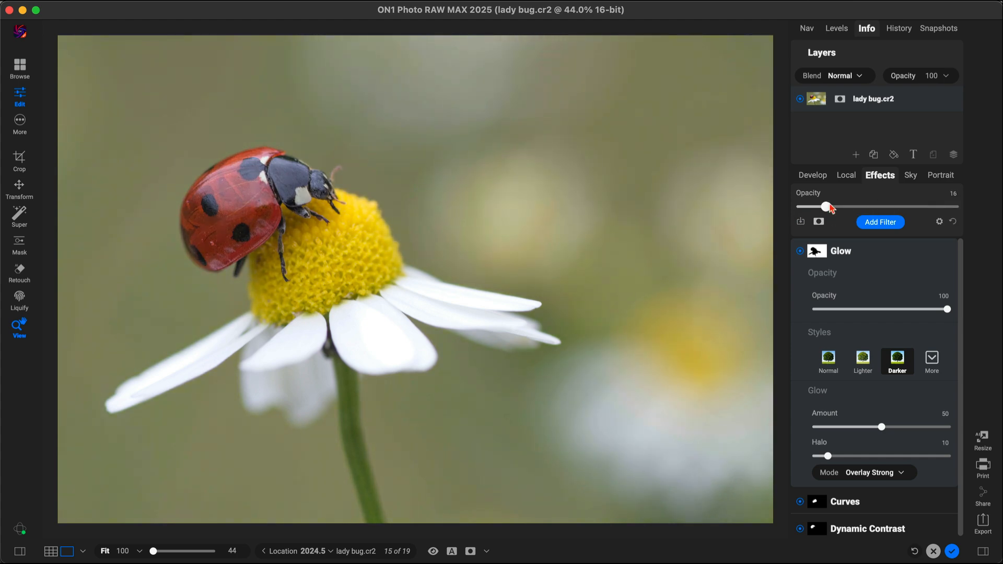
pyautogui.moveTo(826, 207); pyautogui.dragTo(956, 207)
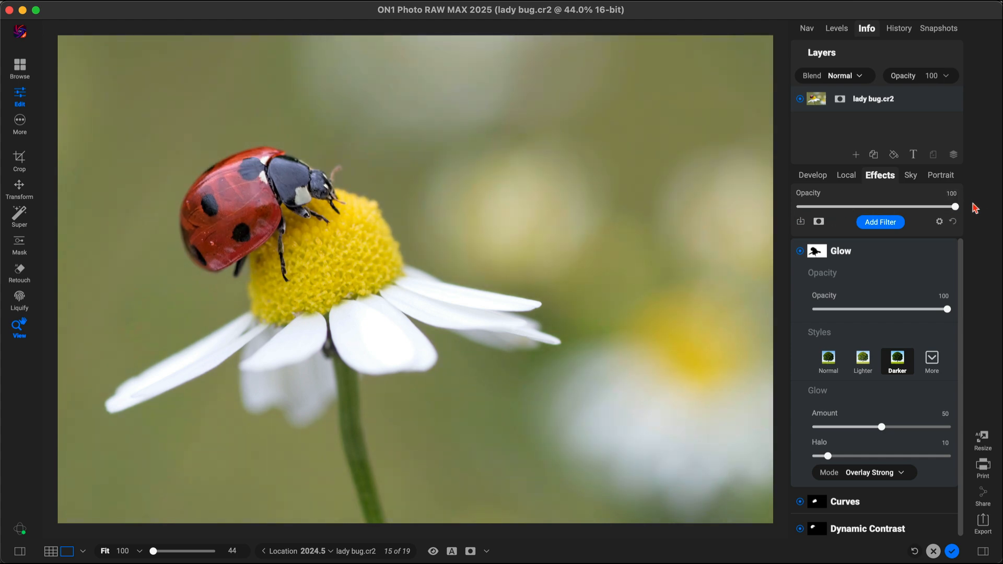
pyautogui.moveTo(956, 205); pyautogui.dragTo(902, 206)
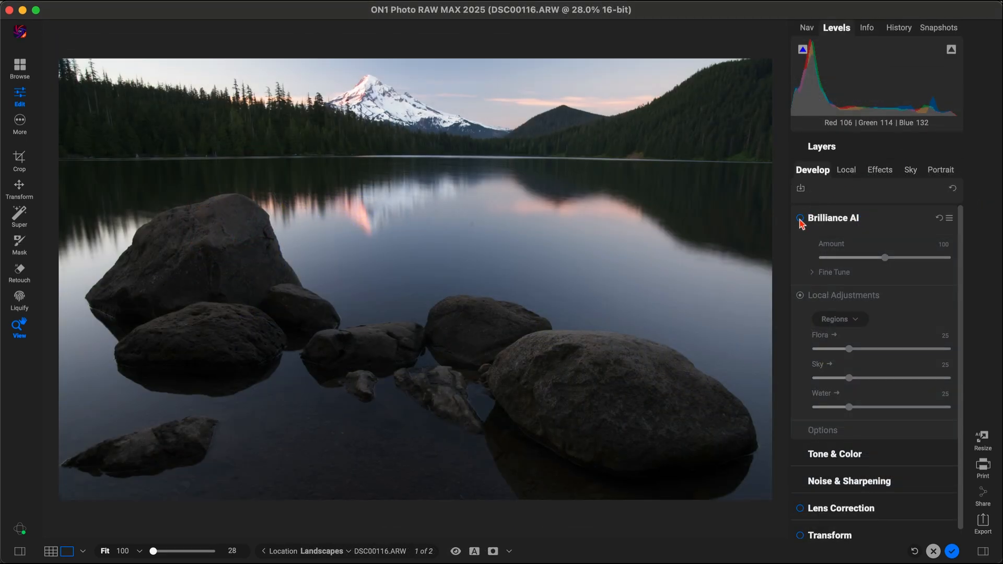
# Enable Brilliance AI, test the Amount at 124 and 78, settle near 100 and nudge a region slider.
pyautogui.click(800, 218)
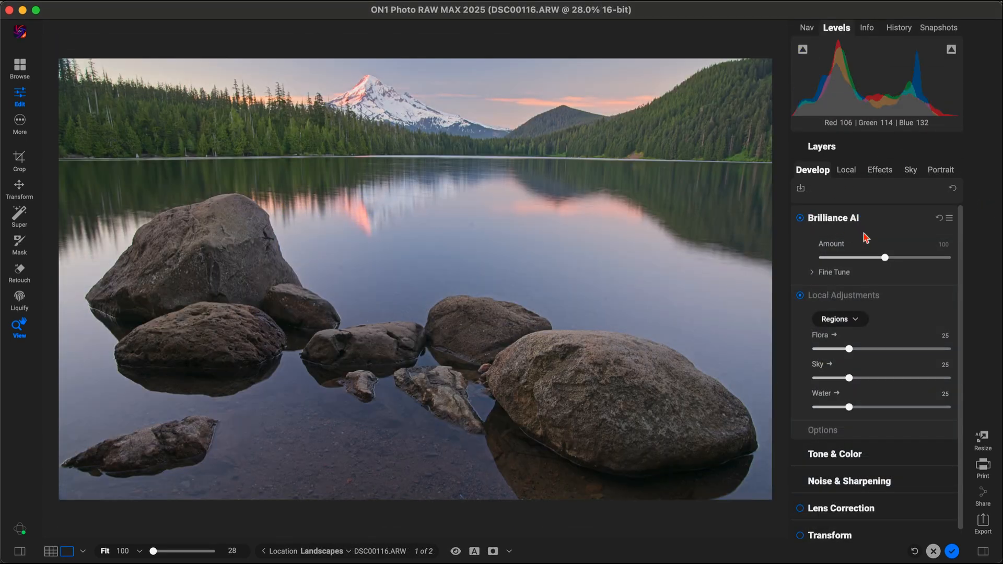
pyautogui.moveTo(885, 257); pyautogui.dragTo(902, 257)
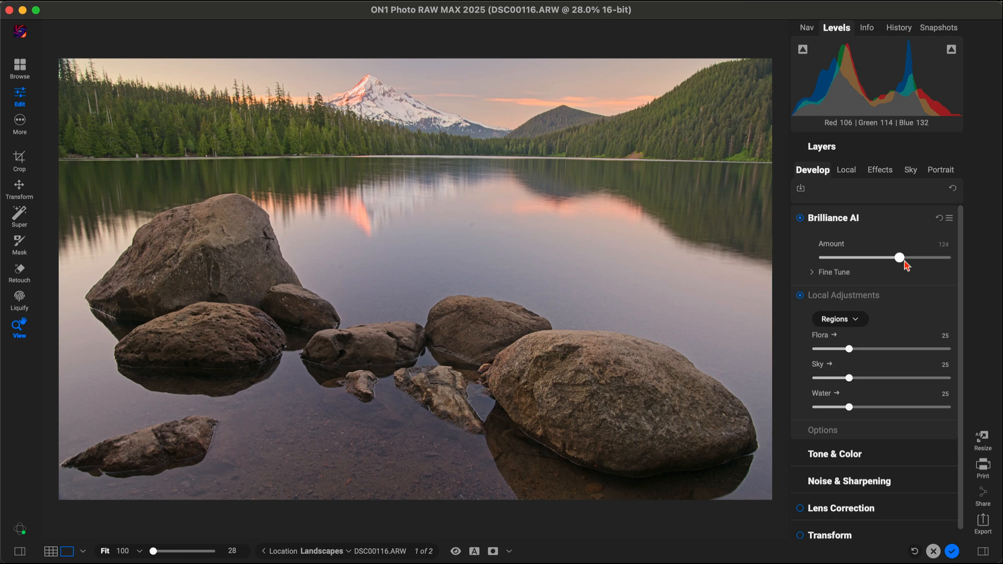
pyautogui.moveTo(899, 257); pyautogui.dragTo(868, 257)
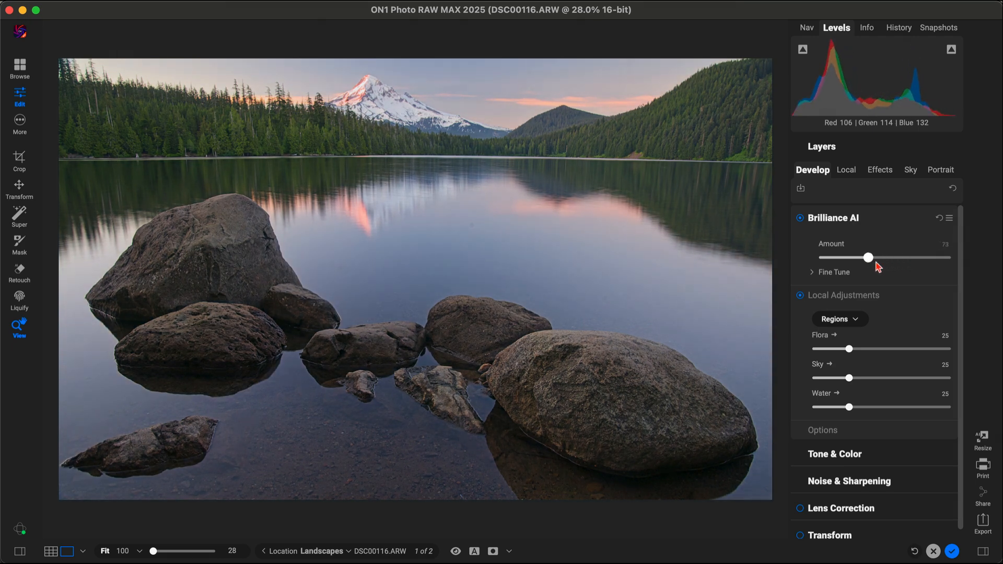
pyautogui.moveTo(868, 257); pyautogui.dragTo(887, 257)
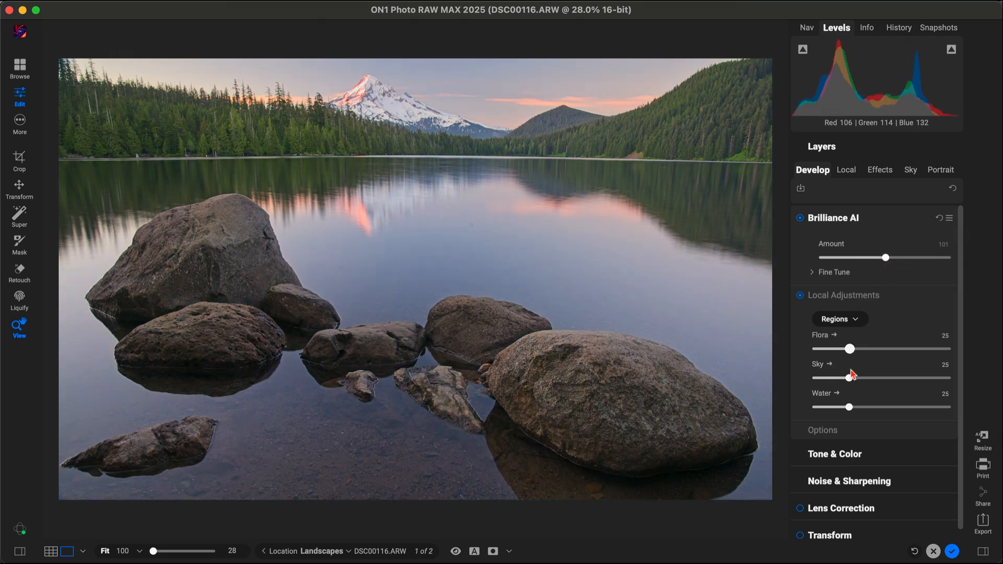
pyautogui.moveTo(849, 377); pyautogui.dragTo(868, 377)
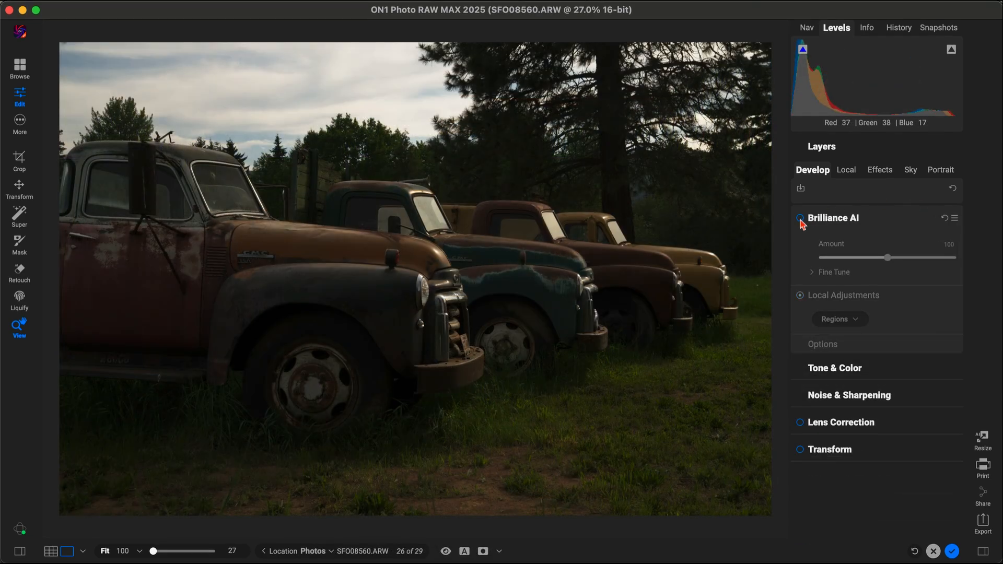
# Enable Brilliance AI on the trucks photo, raising the Amount to about 121 and easing it back.
pyautogui.click(799, 218)
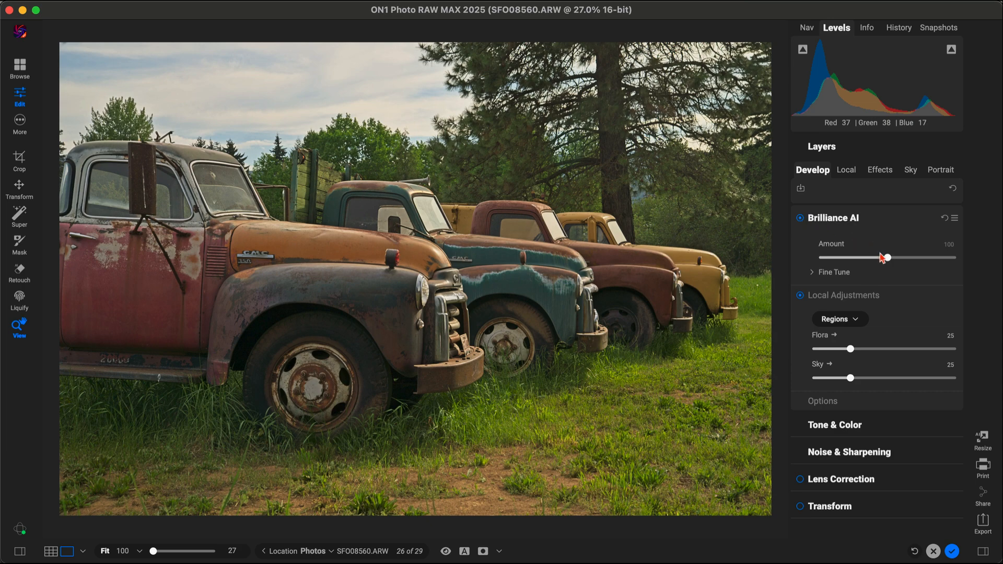
pyautogui.moveTo(886, 258); pyautogui.dragTo(901, 258)
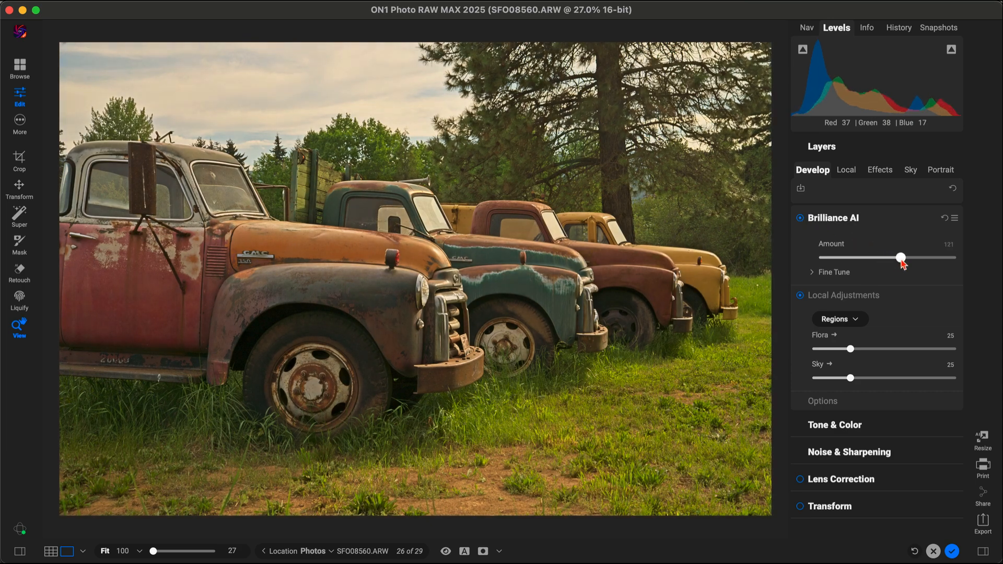
pyautogui.moveTo(901, 257); pyautogui.dragTo(867, 257)
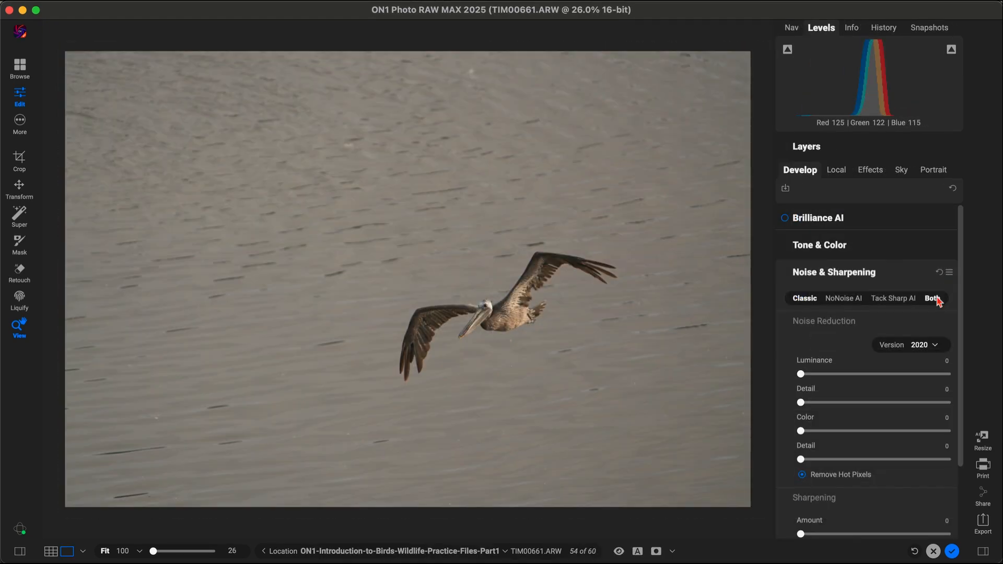
# Choose the Both tab for NoNoise AI plus Tack Sharp AI and sweep the before/after divider across the pelican.
pyautogui.click(932, 298)
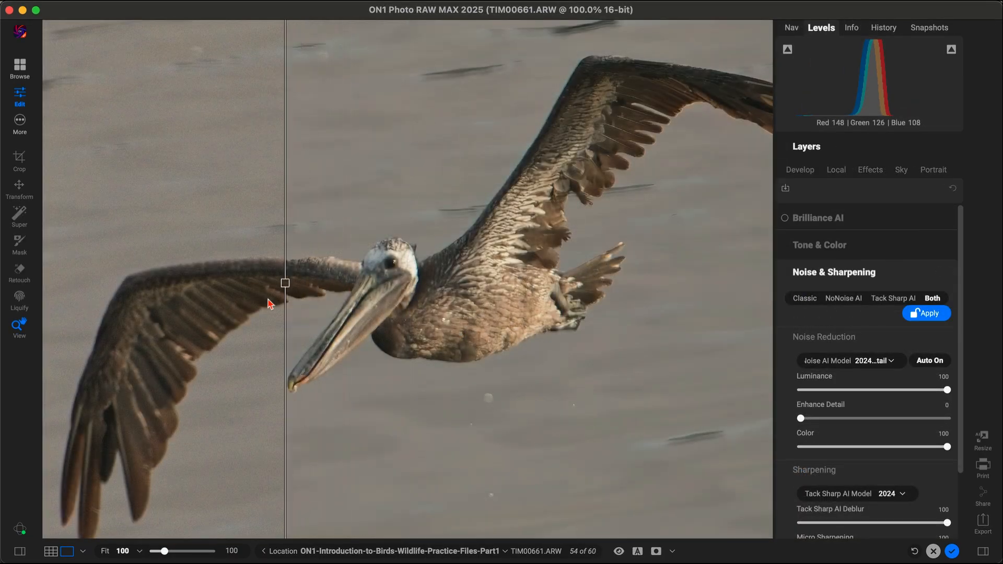
pyautogui.moveTo(284, 283); pyautogui.dragTo(758, 283)
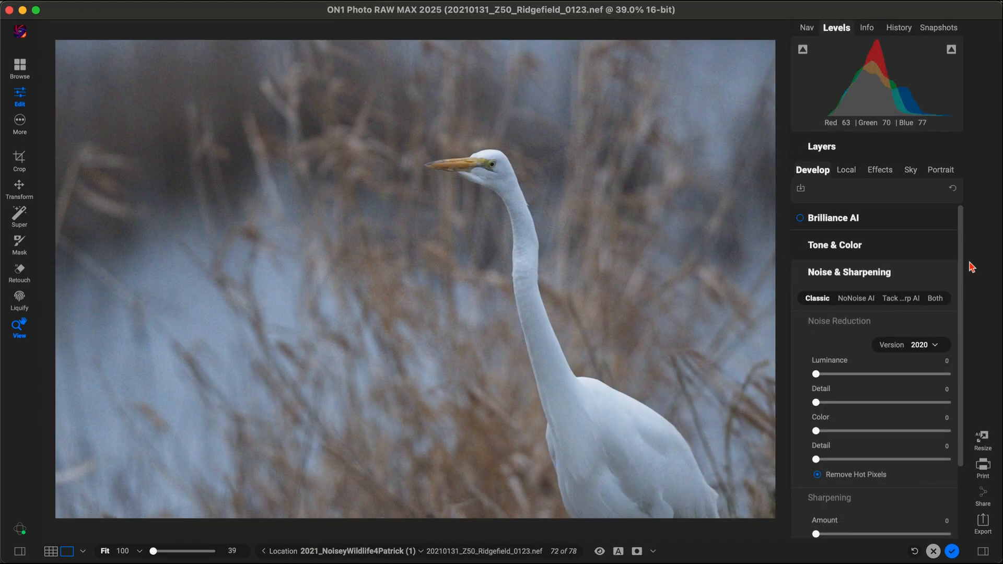
# Enable NoNoise AI and slide the before/after divider onto the egret's beak.
pyautogui.click(856, 298)
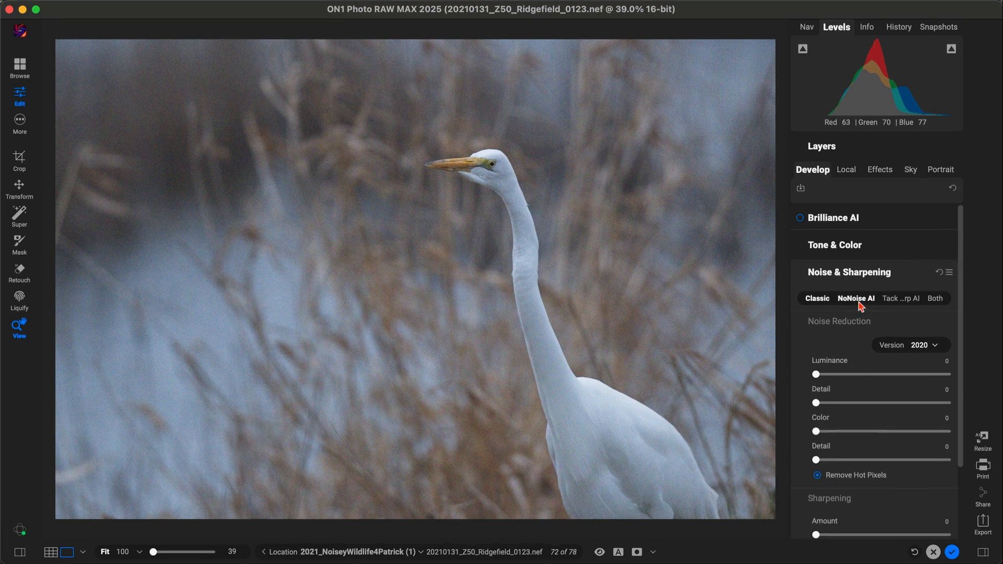
pyautogui.click(855, 297)
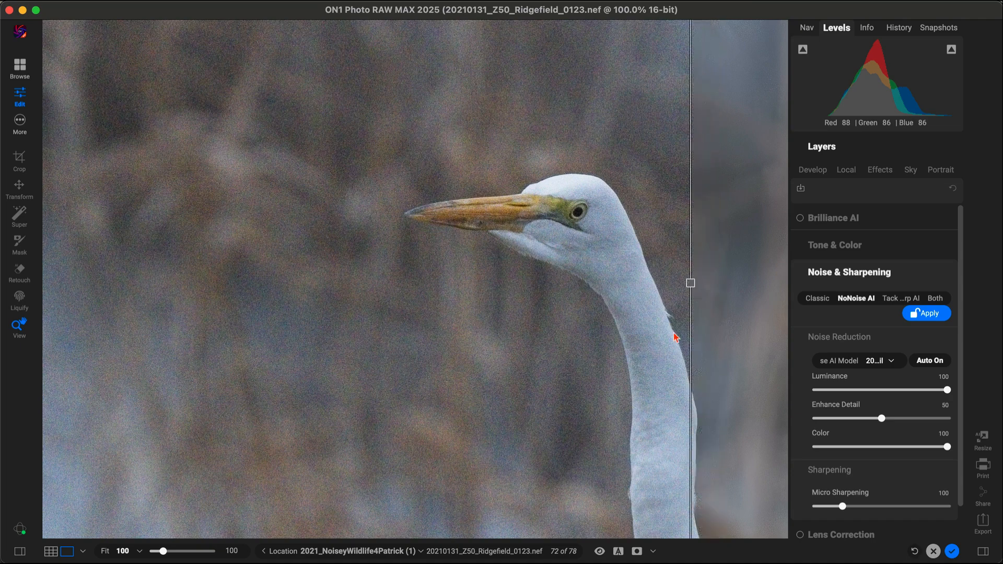
pyautogui.moveTo(689, 283); pyautogui.dragTo(542, 283)
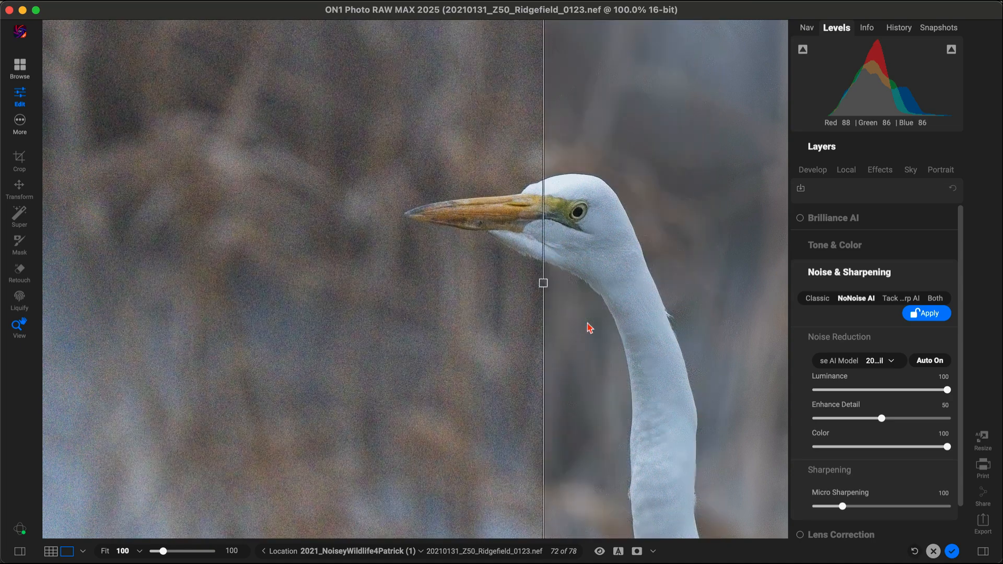